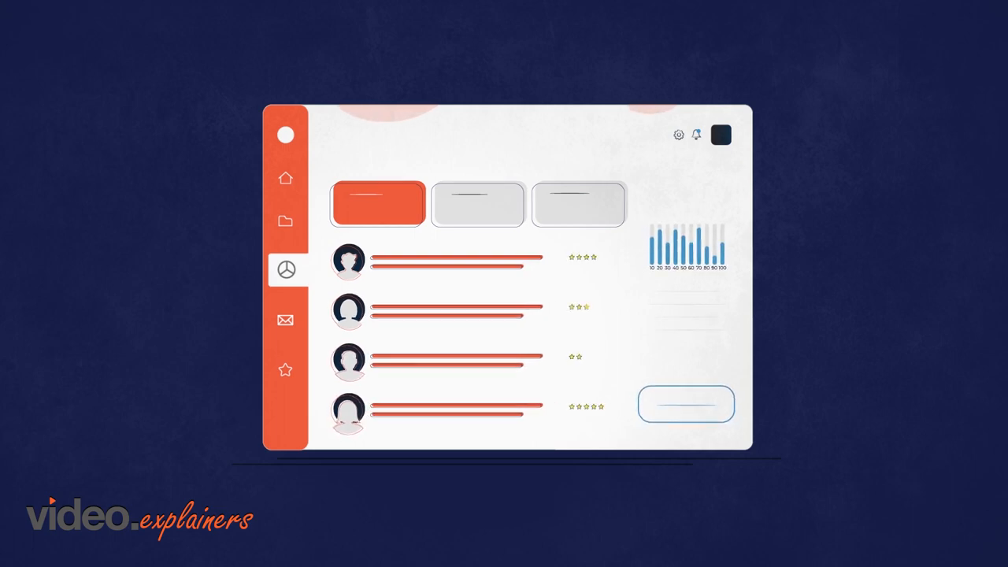
Step: Switch the dashboard from the rated-users list to the headphones and camera media tiles
click(285, 320)
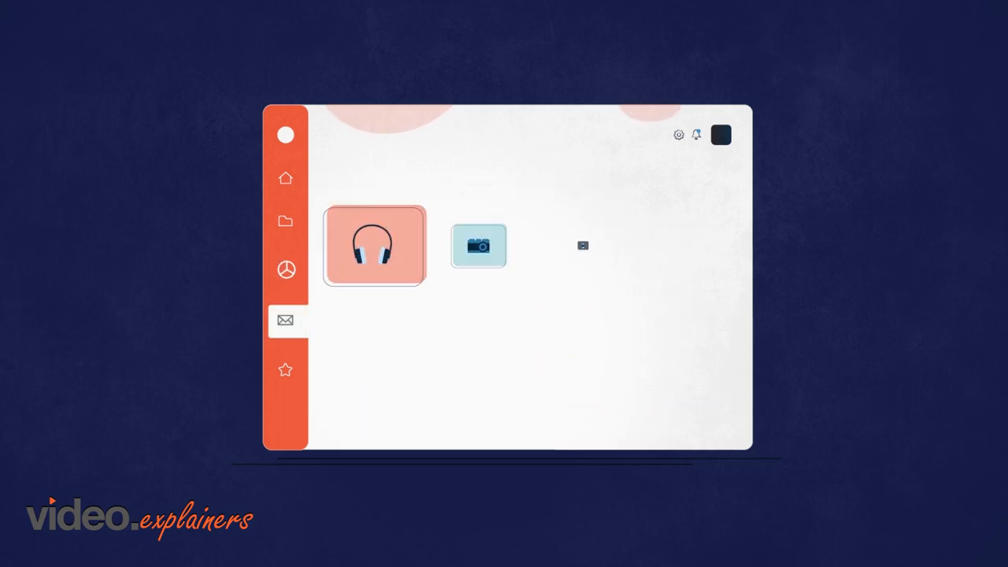